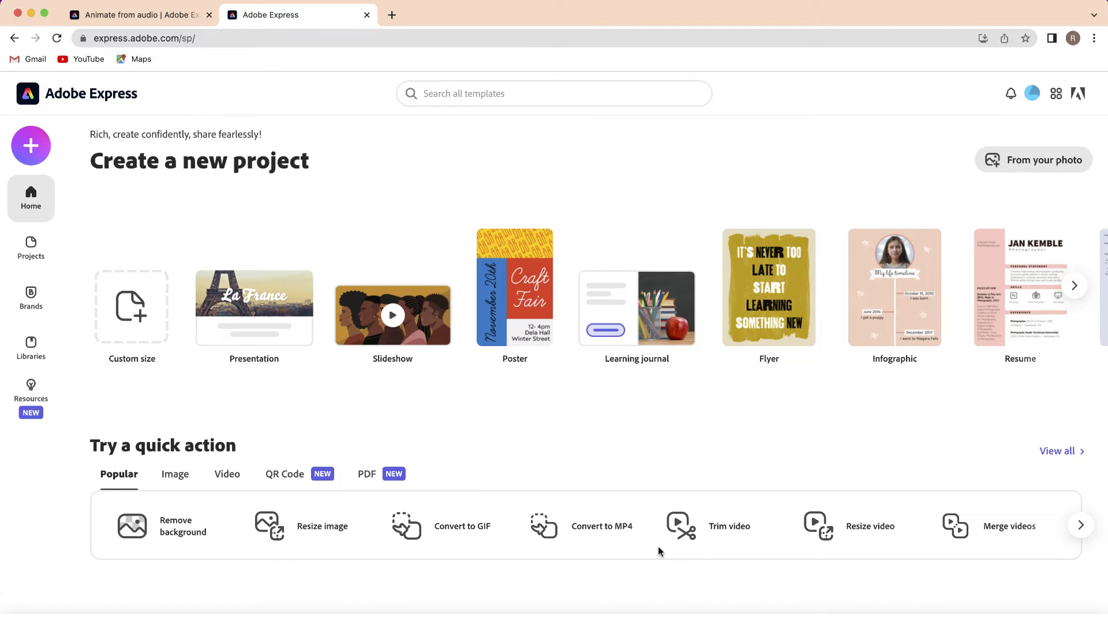
Step: Launch the Animate from audio quick action from the Adobe Express home page
click(30, 146)
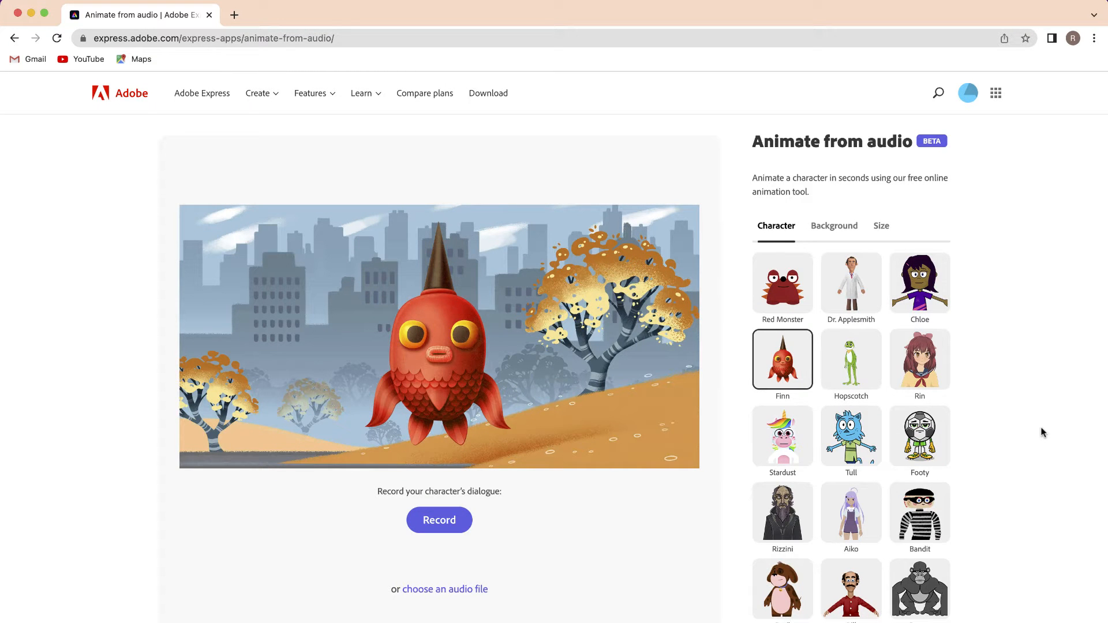
click(881, 225)
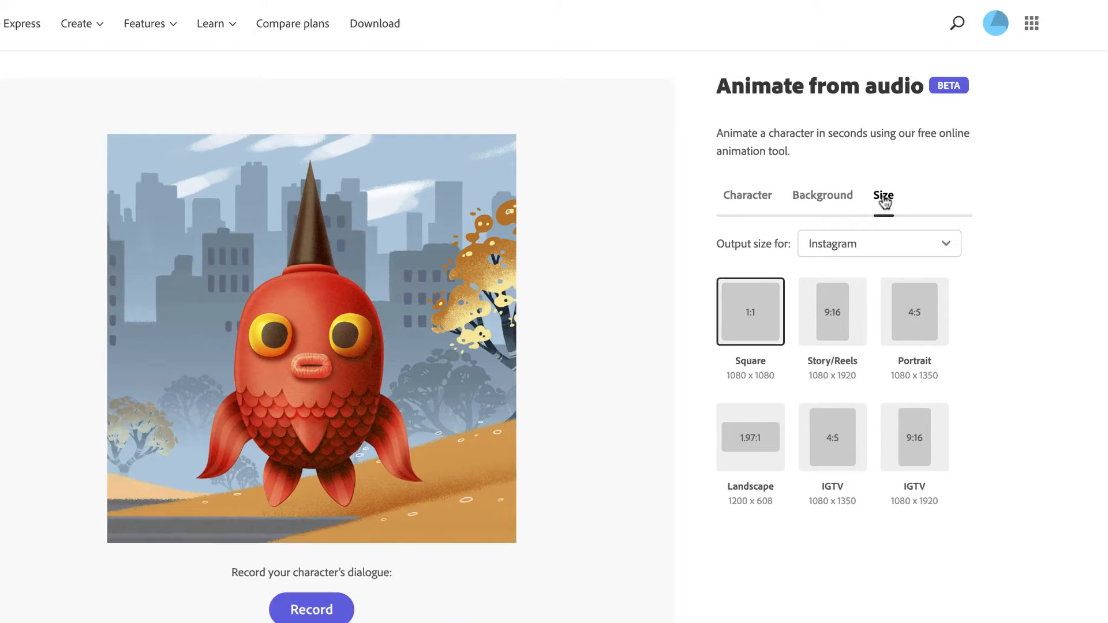
scroll(down, 3)
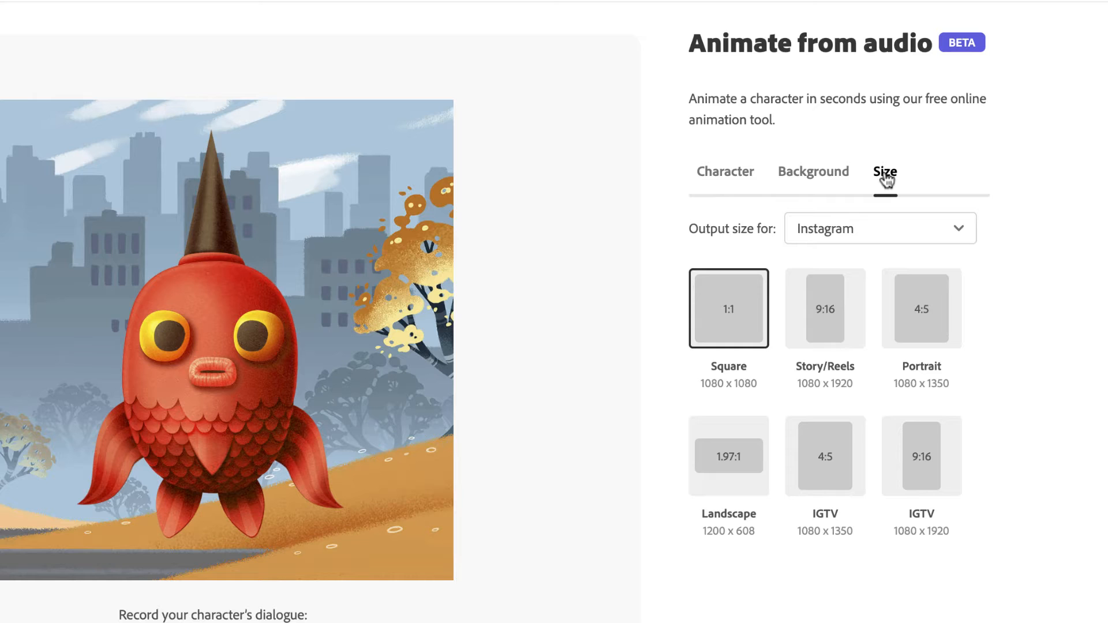
click(878, 228)
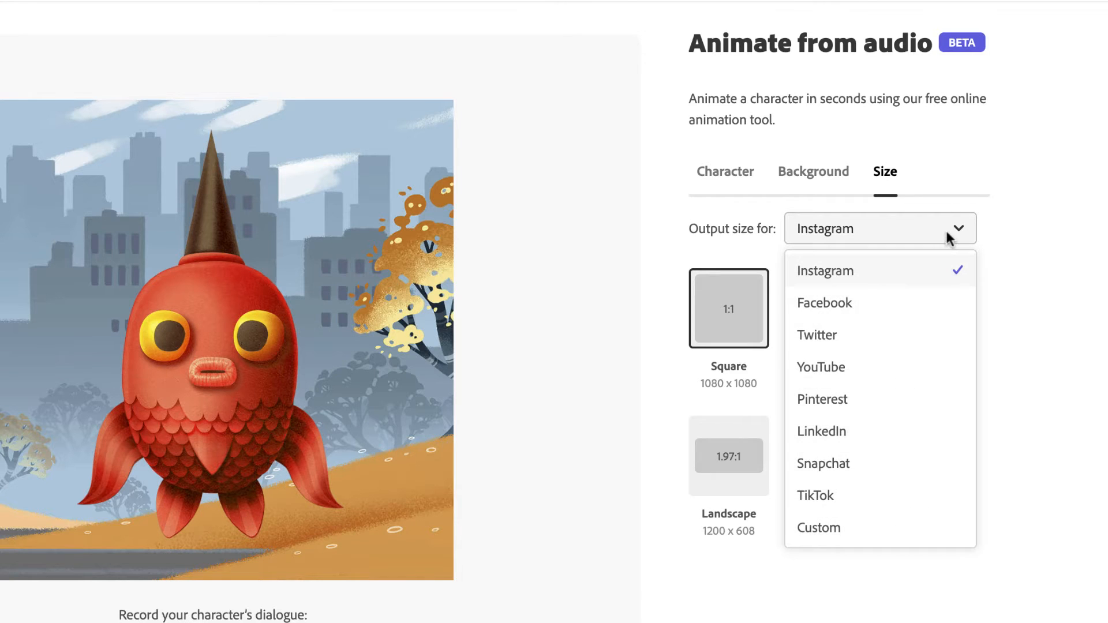
mouse_move(824, 303)
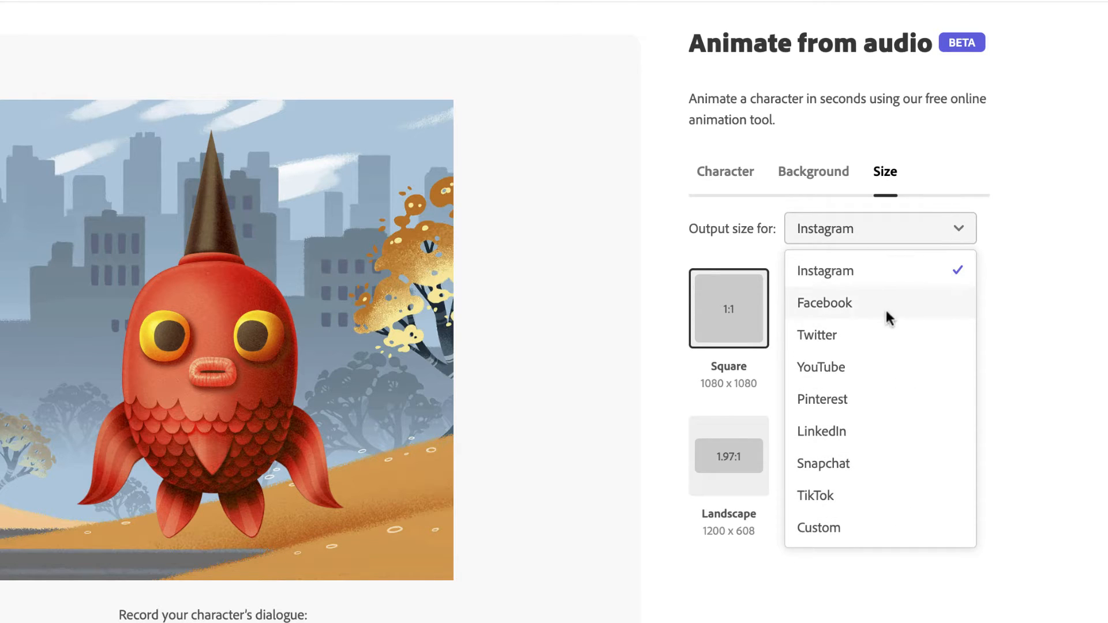
mouse_move(871, 367)
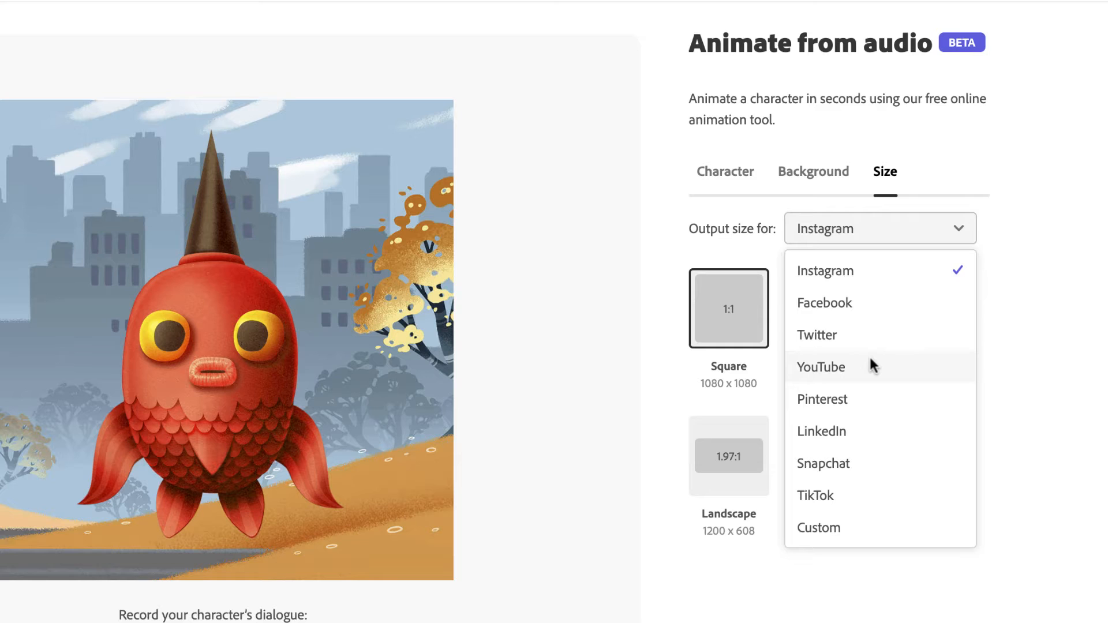
click(820, 367)
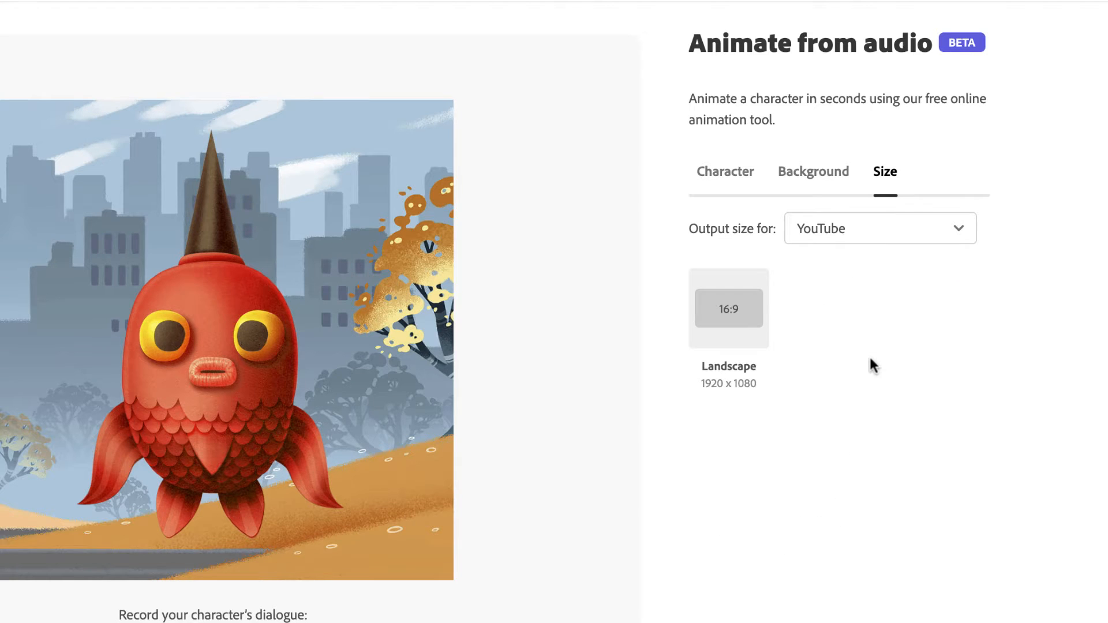
click(878, 227)
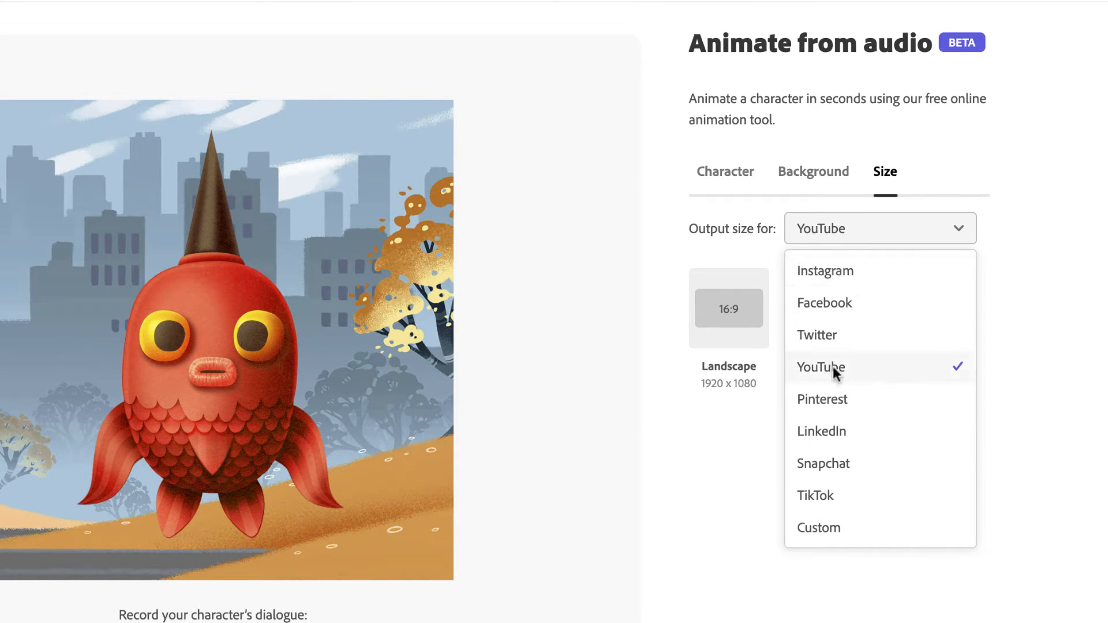
click(814, 495)
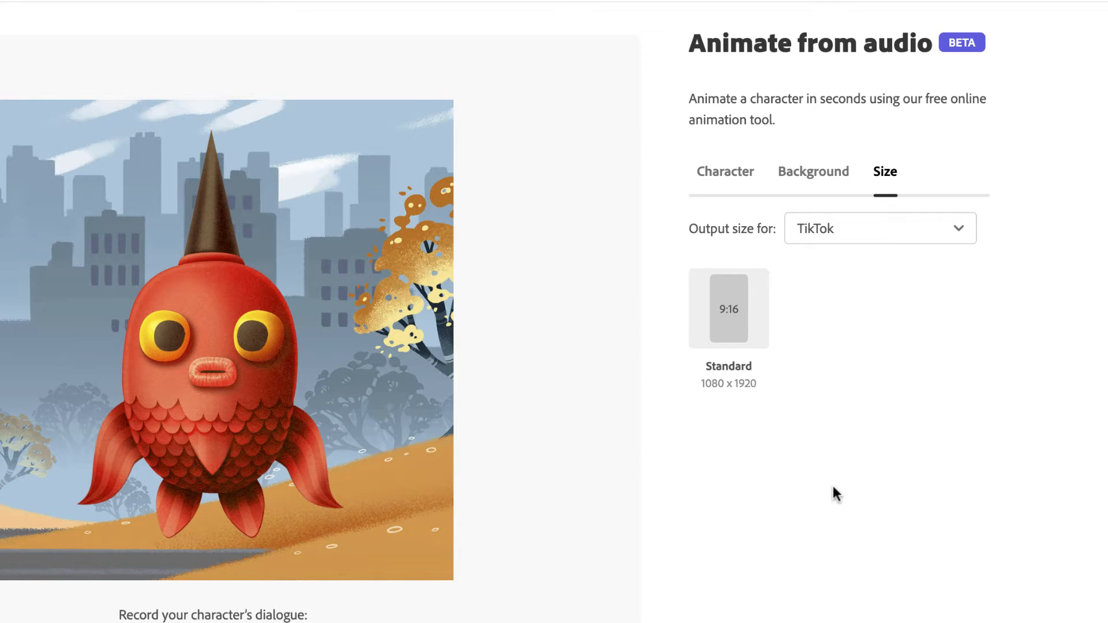
click(878, 227)
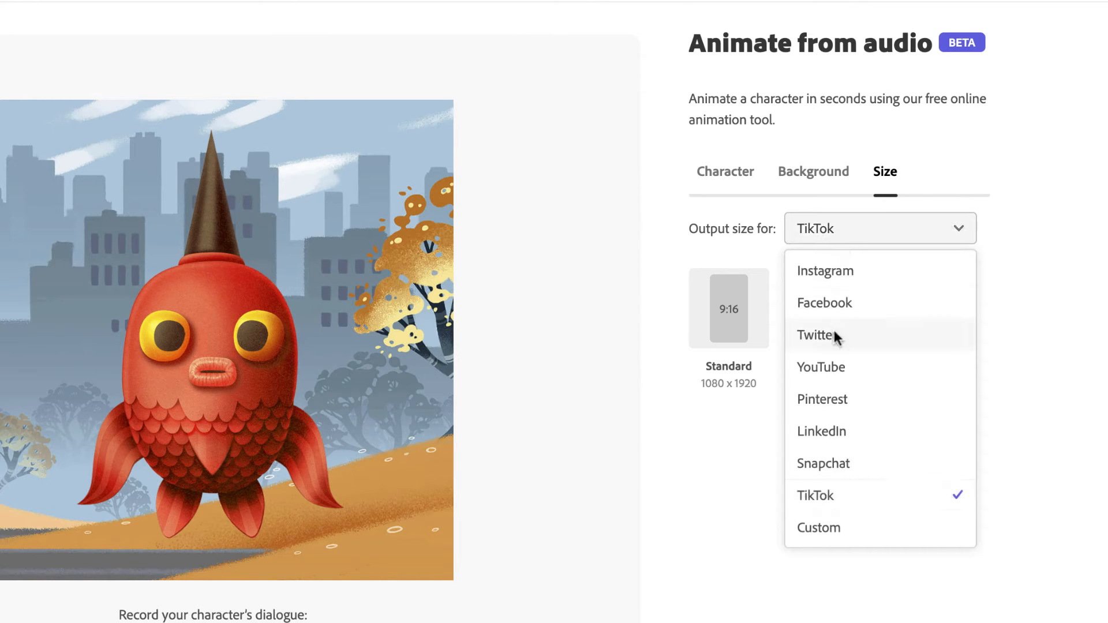
click(824, 270)
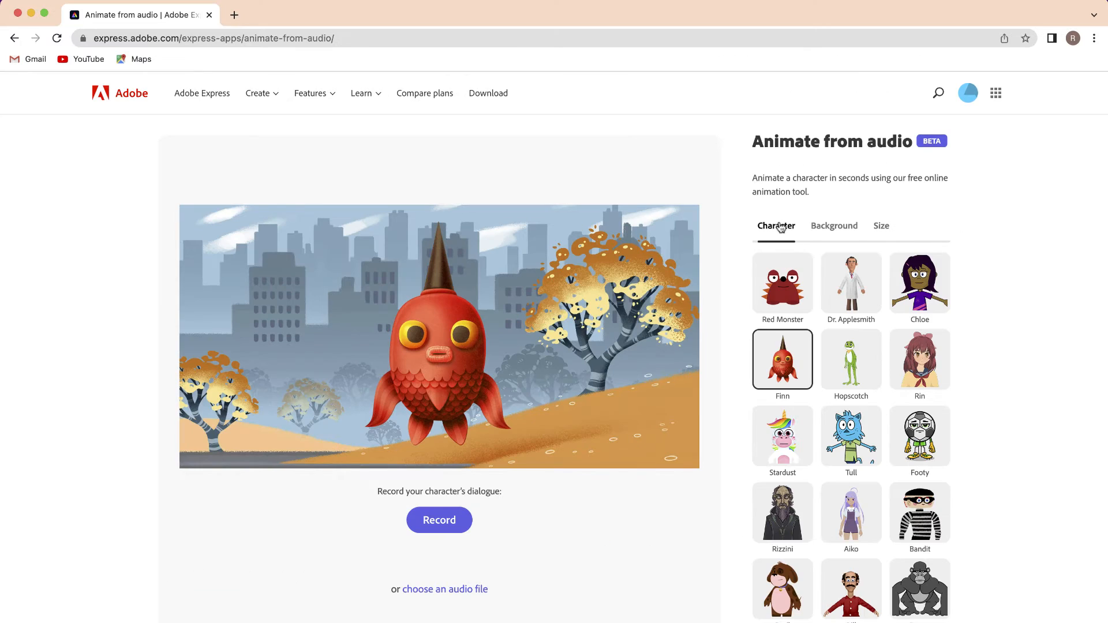
Step: Try Dr. Applesmith and Rin, then settle on Bongo the gorilla as the character
click(851, 282)
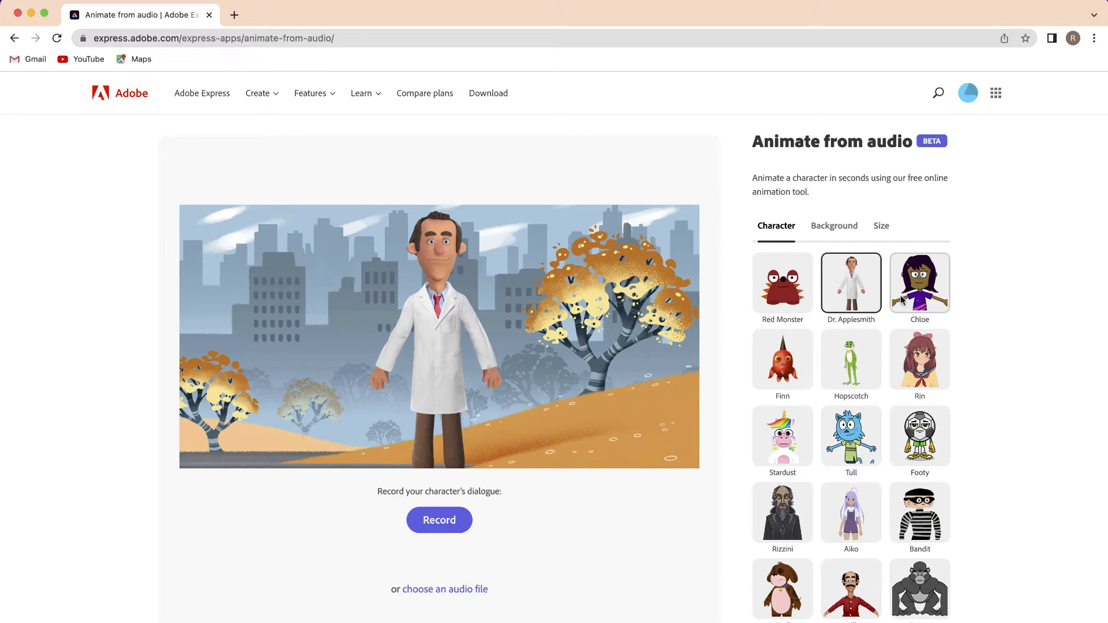
click(920, 360)
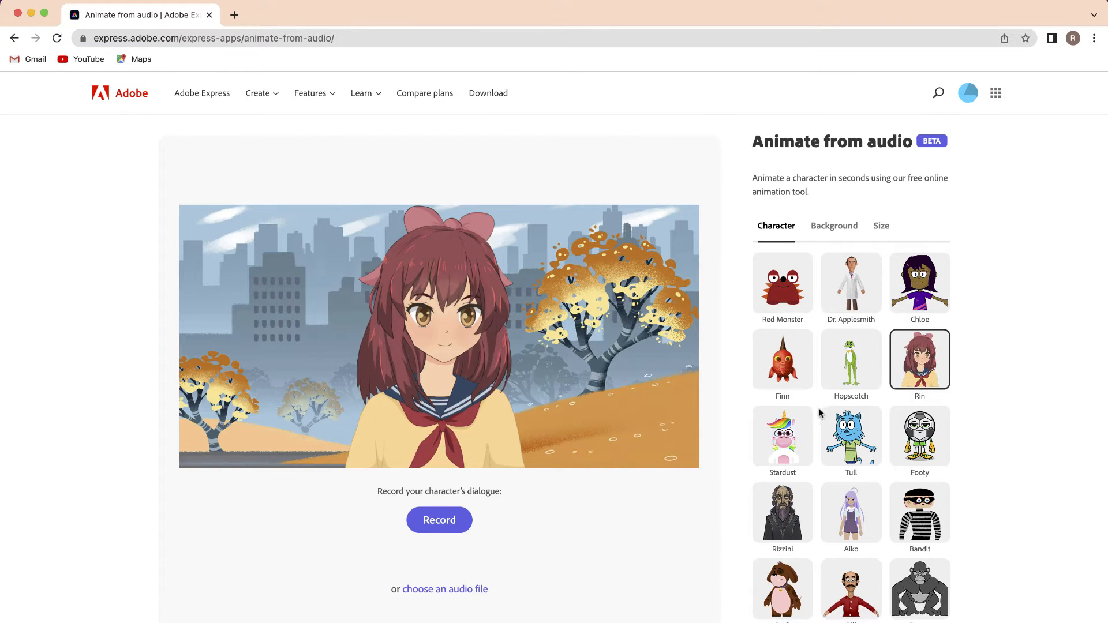
click(850, 436)
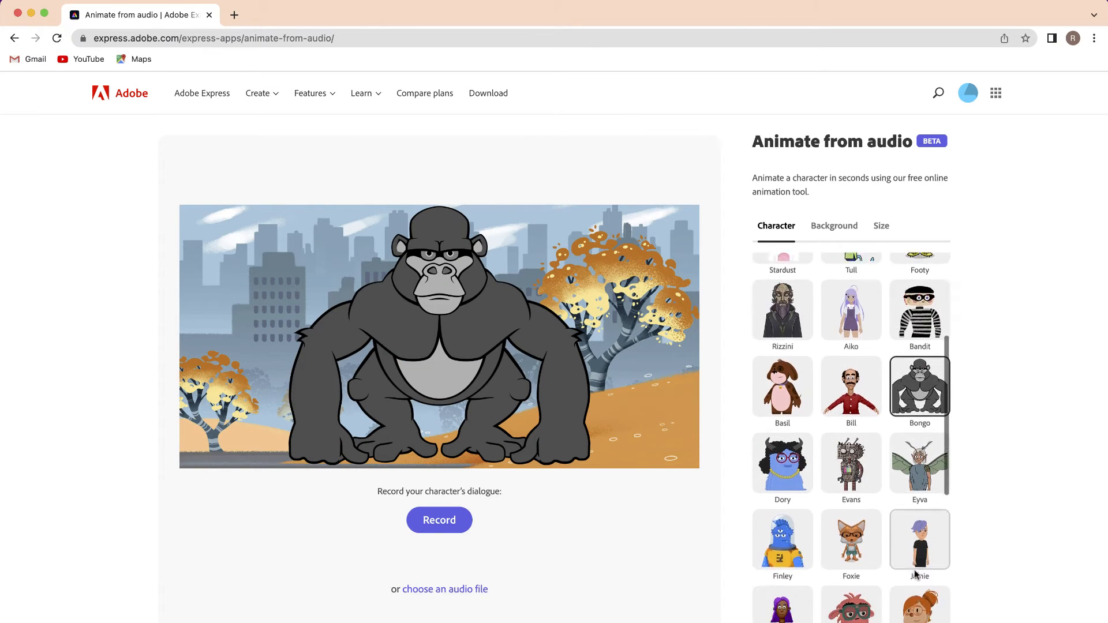
scroll(down, 3)
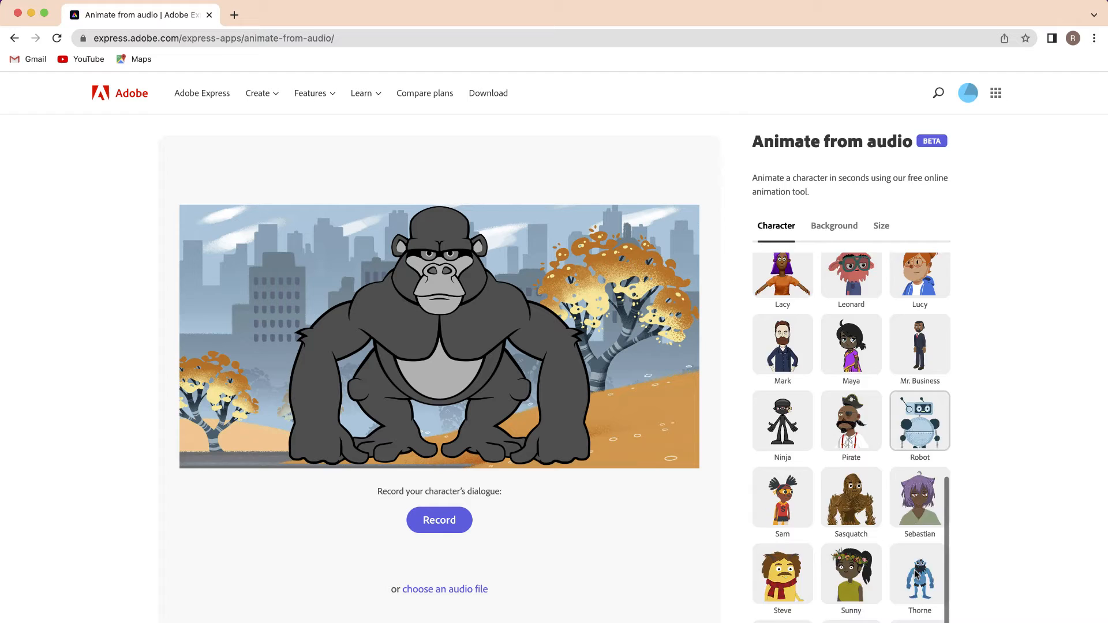
scroll(down, 3)
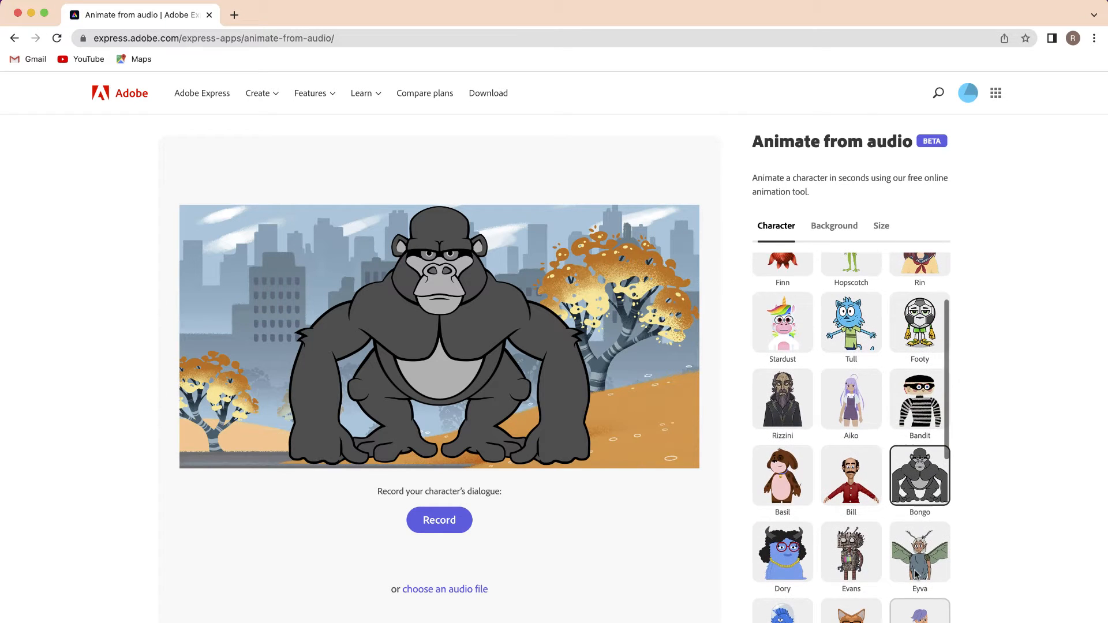
click(833, 225)
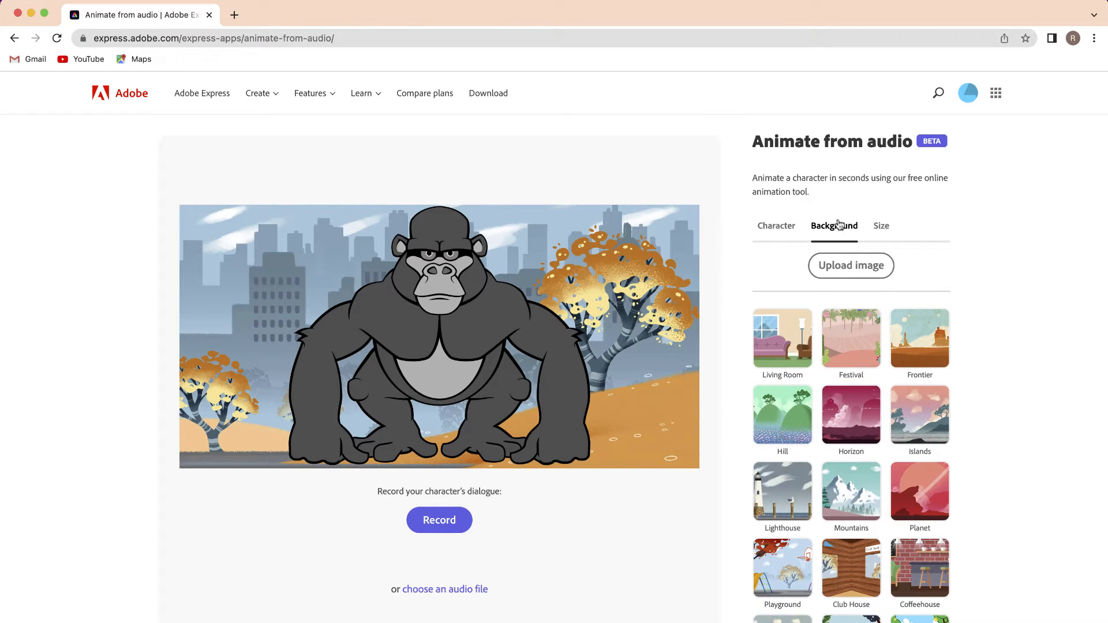
Step: Try the Lighthouse backdrop, choose the brick street scene, and begin the recording countdown
click(783, 492)
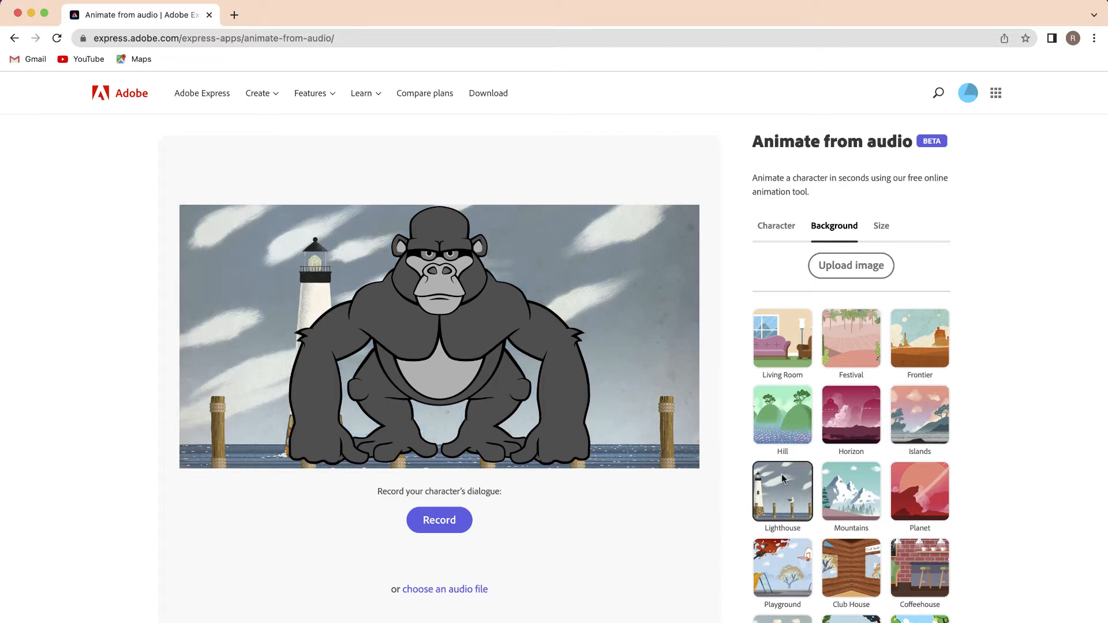
scroll(down, 3)
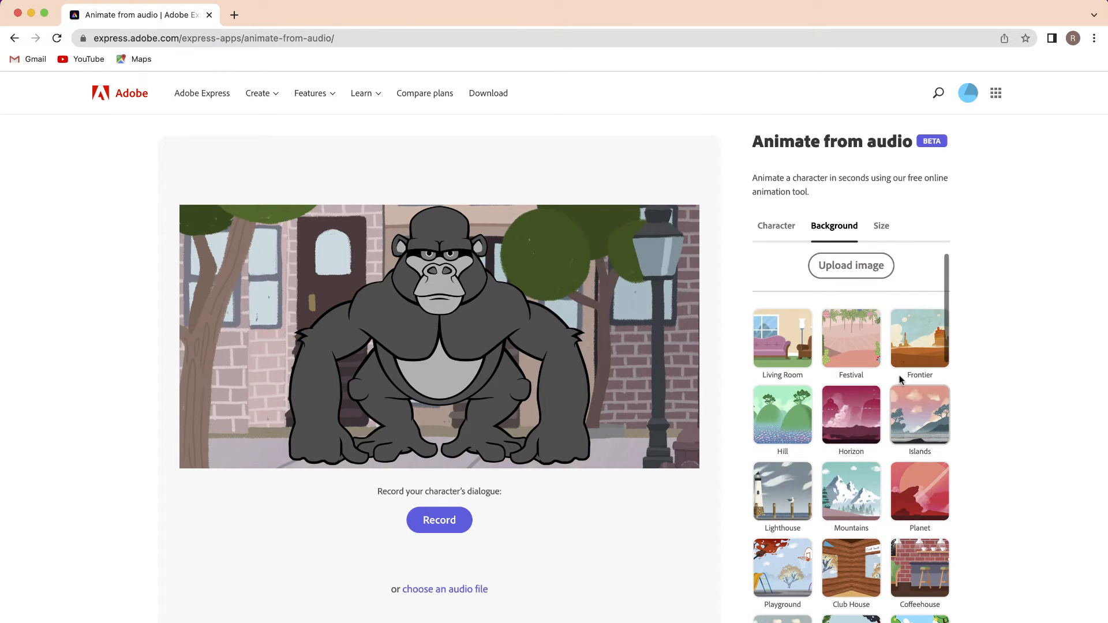
mouse_move(850, 265)
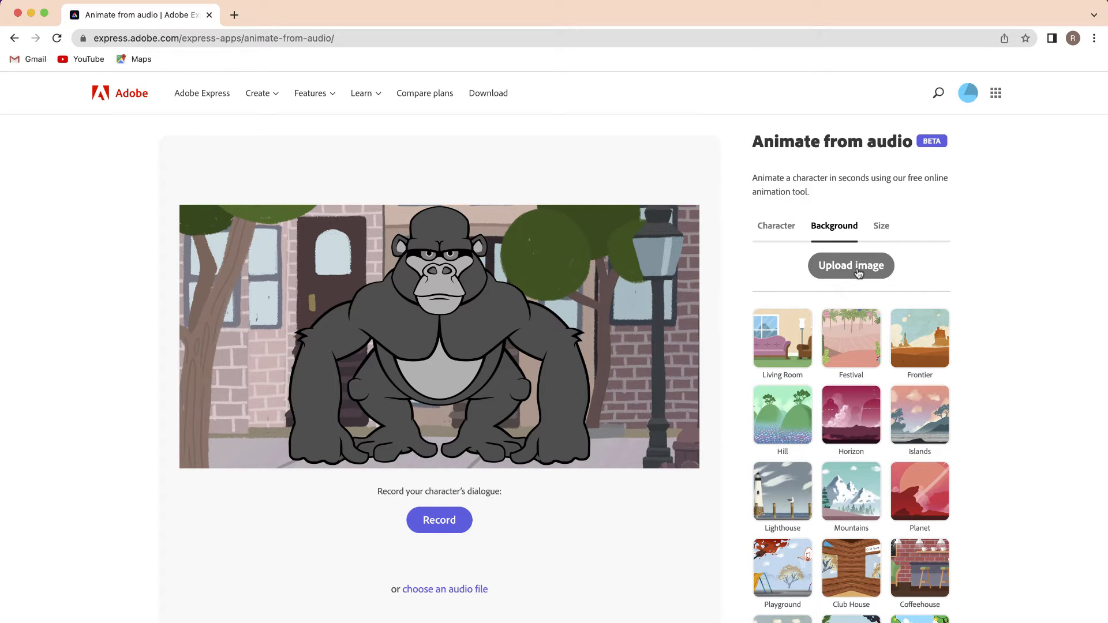
mouse_move(591, 557)
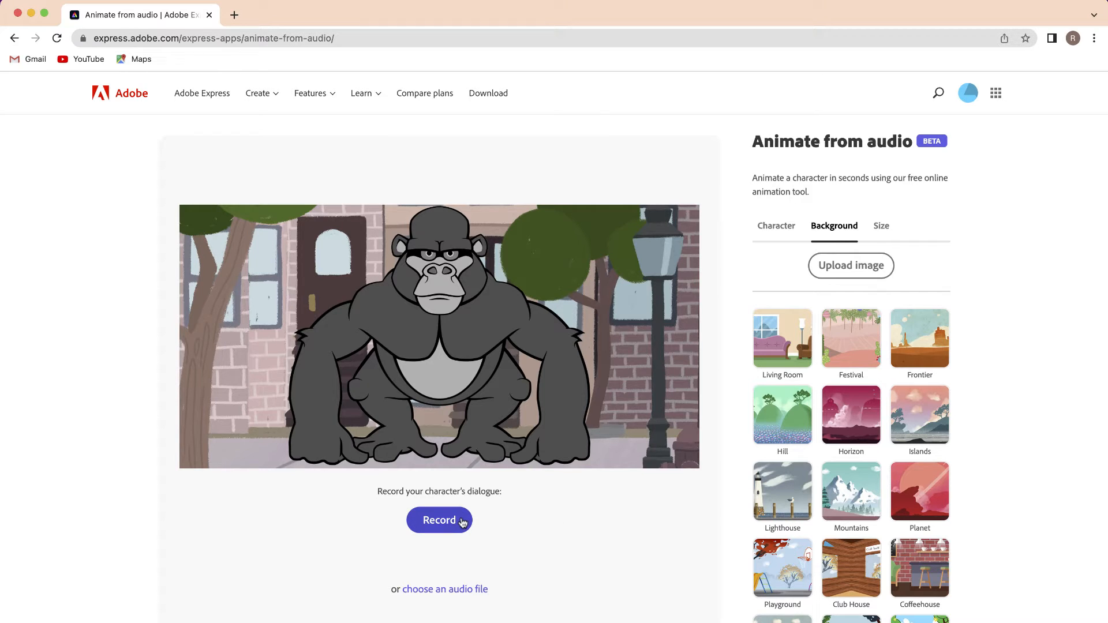
click(439, 520)
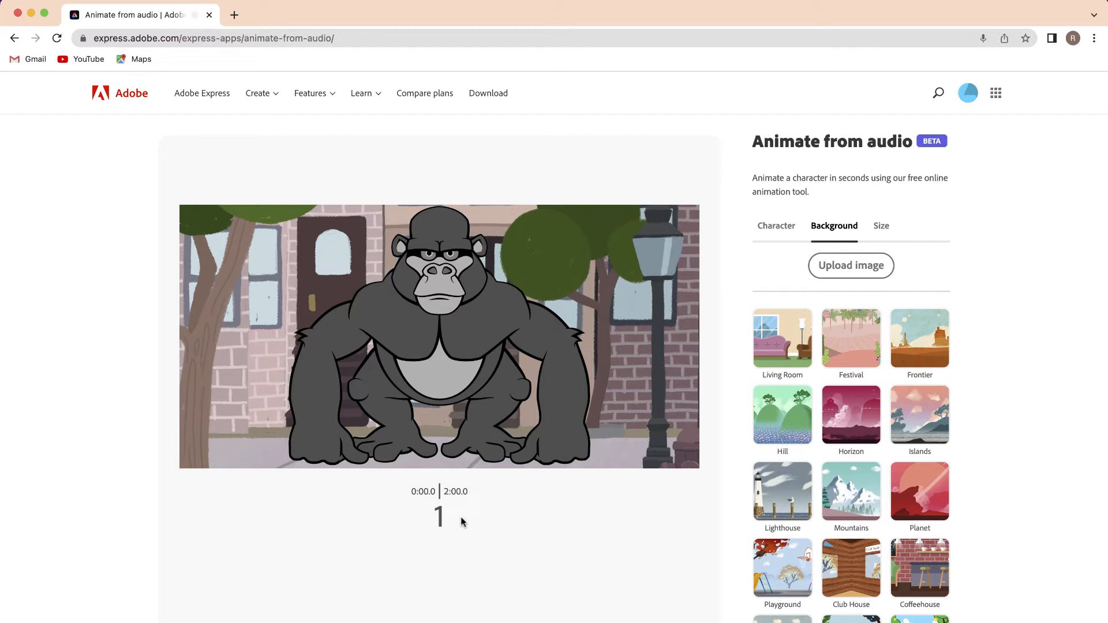
Step: Capture about eight seconds of spoken dialogue and finish the recording
click(439, 516)
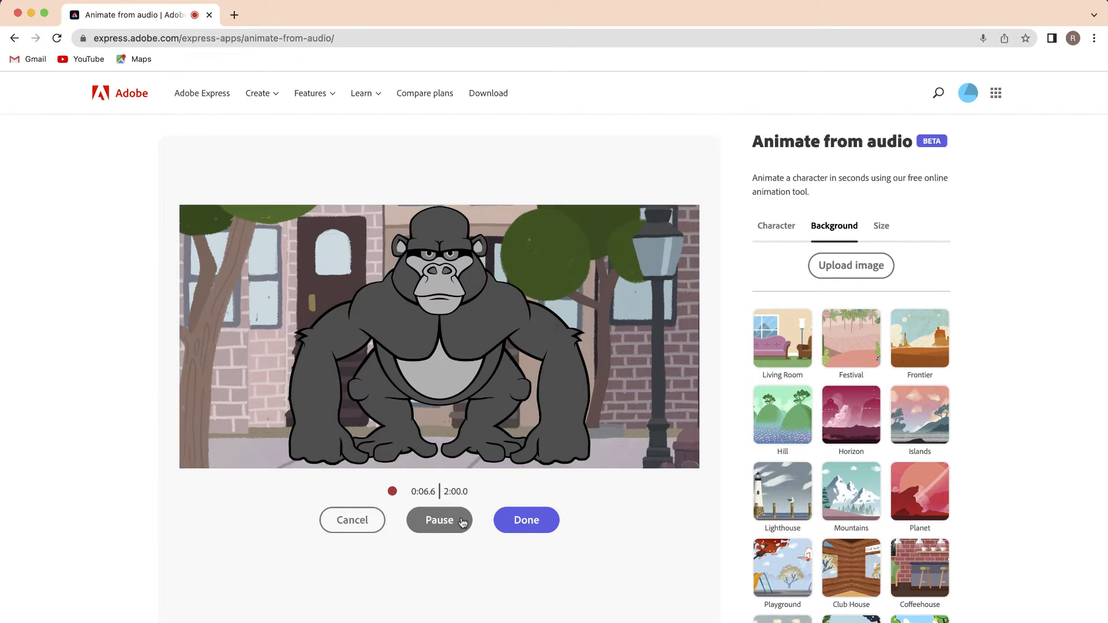
click(526, 520)
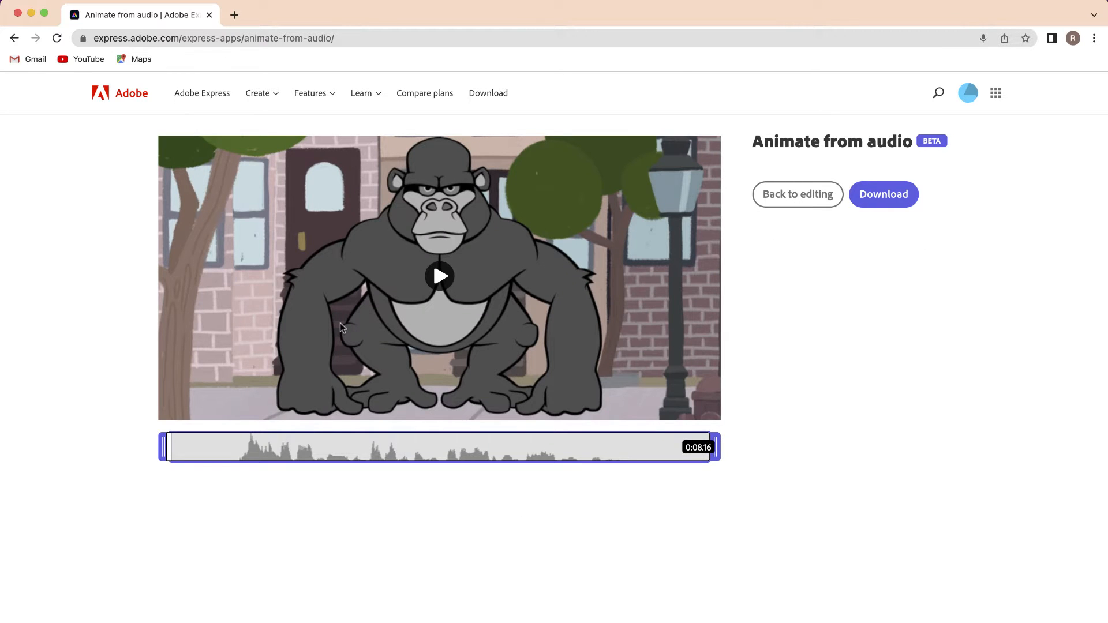
Step: Preview the Bongo clip, trim both ends to about 5.9 seconds, and send it for download
click(439, 275)
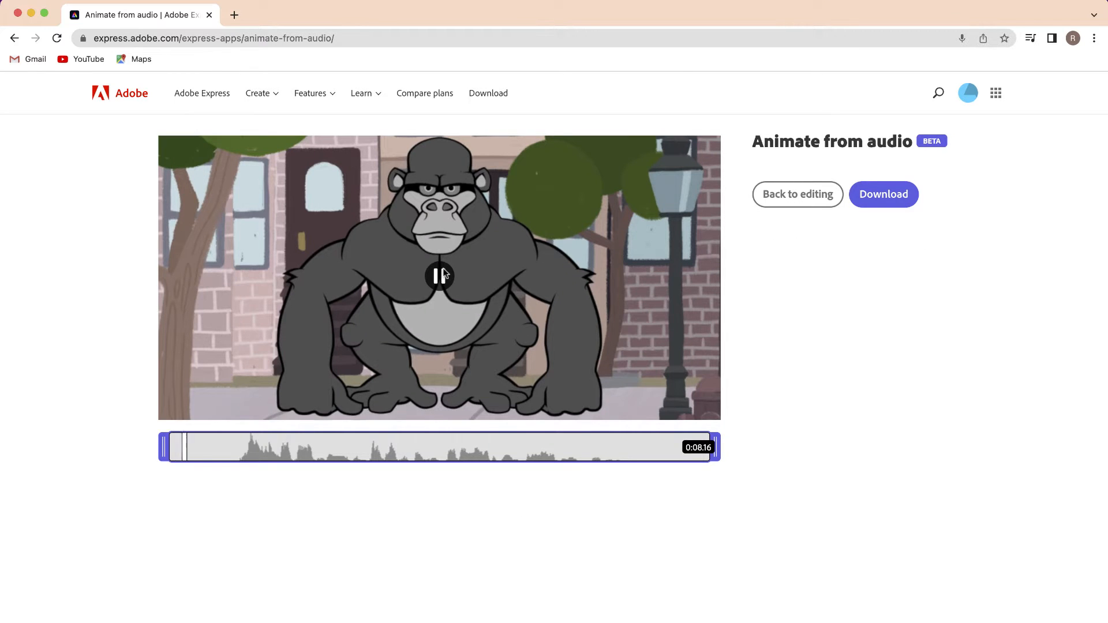
click(439, 275)
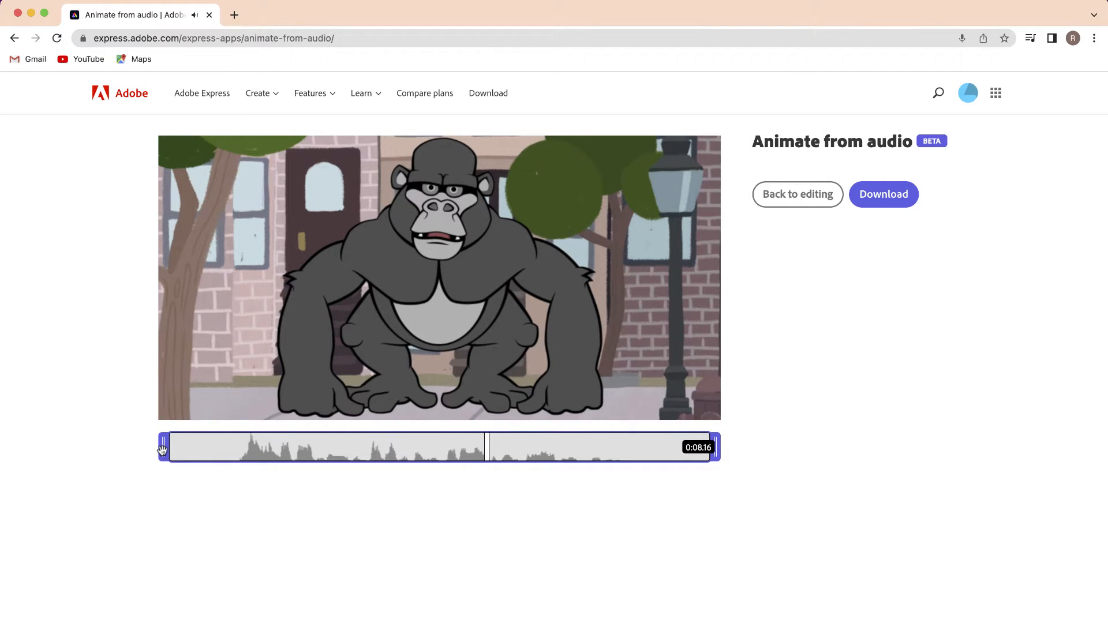
drag(163, 446, 212, 447)
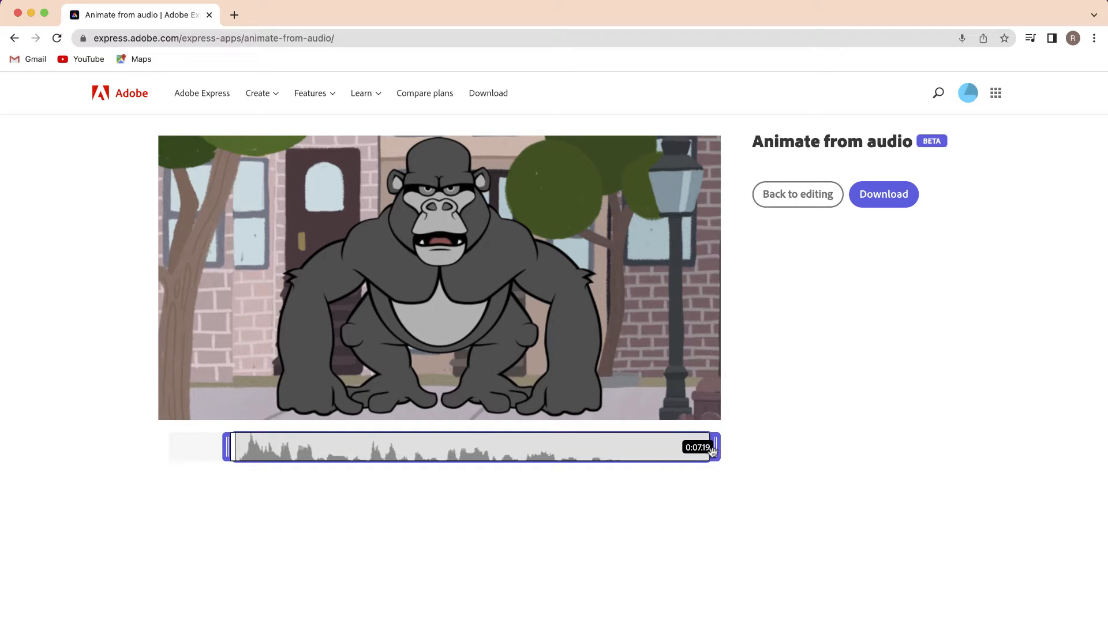
drag(714, 446, 629, 447)
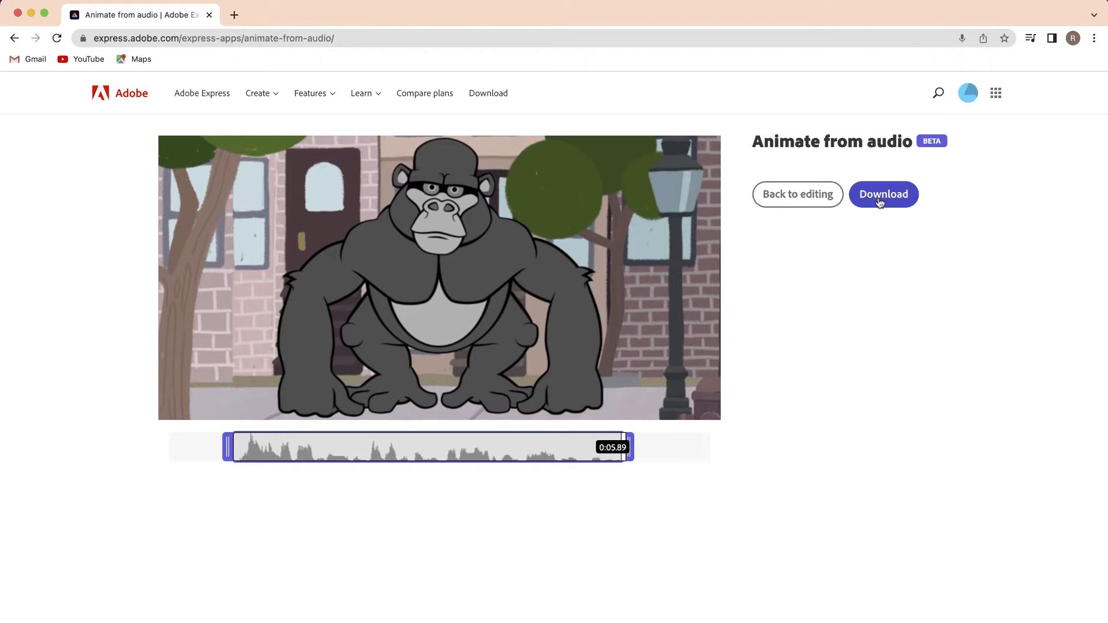
click(883, 194)
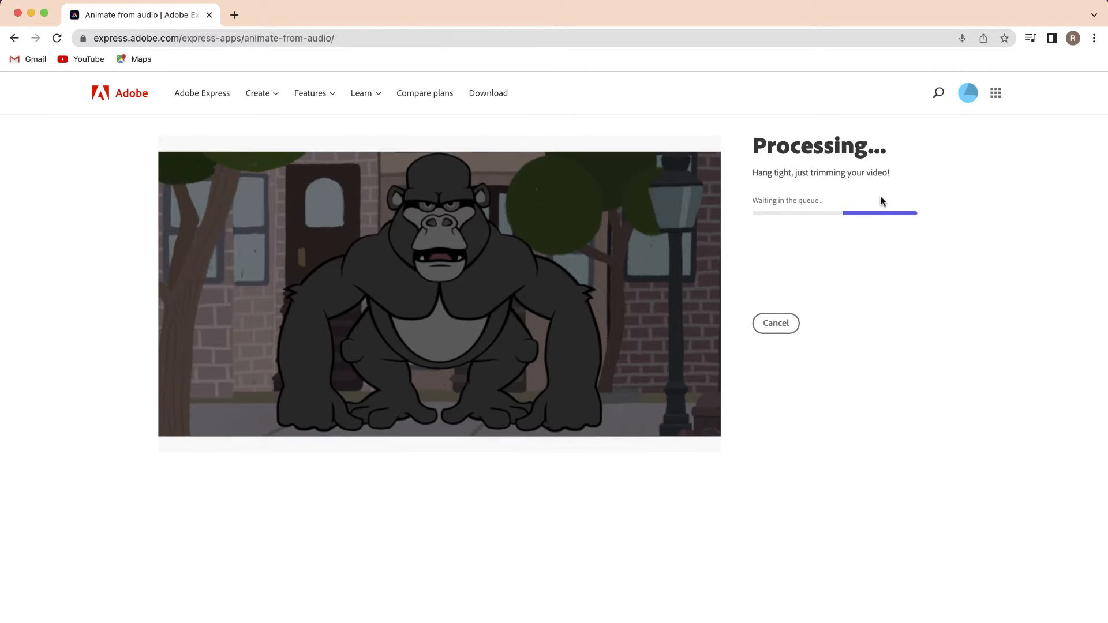